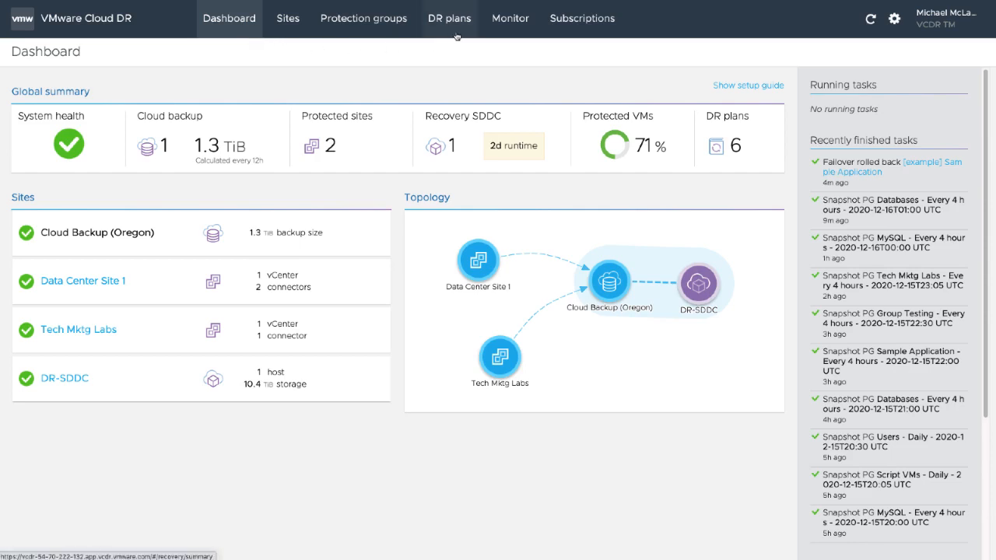
Step: Open the '[example] Sample Application' plan from the DR plans list
click(448, 18)
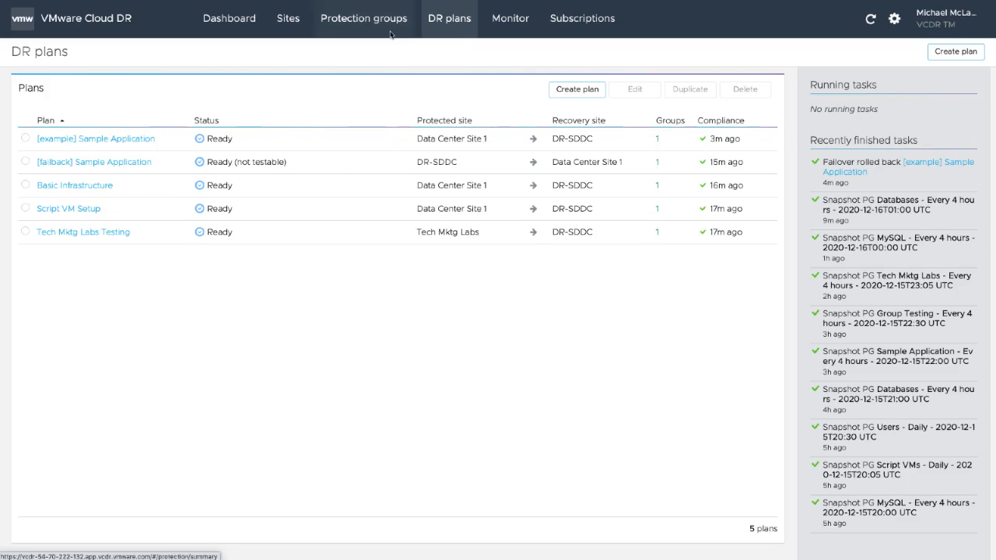
click(96, 138)
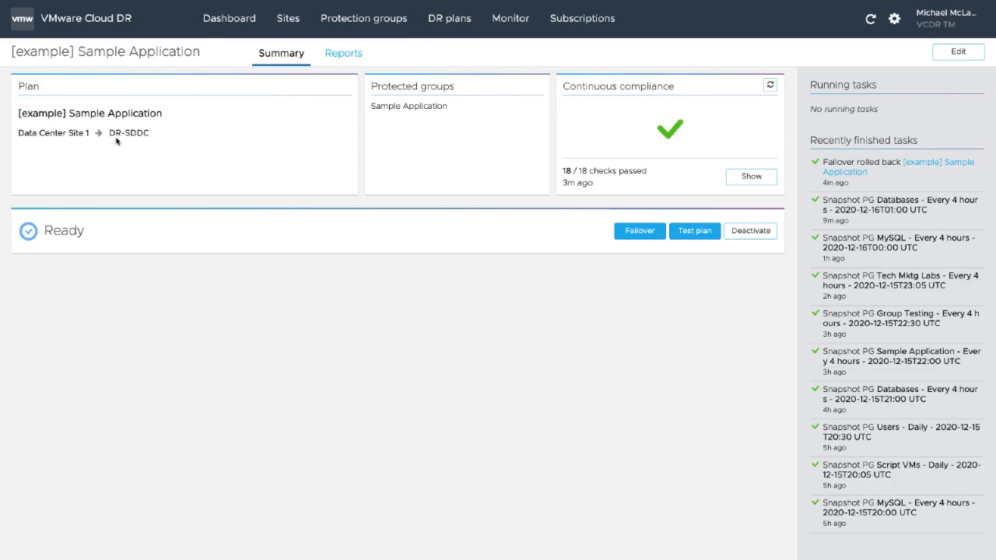
mouse_move(640, 196)
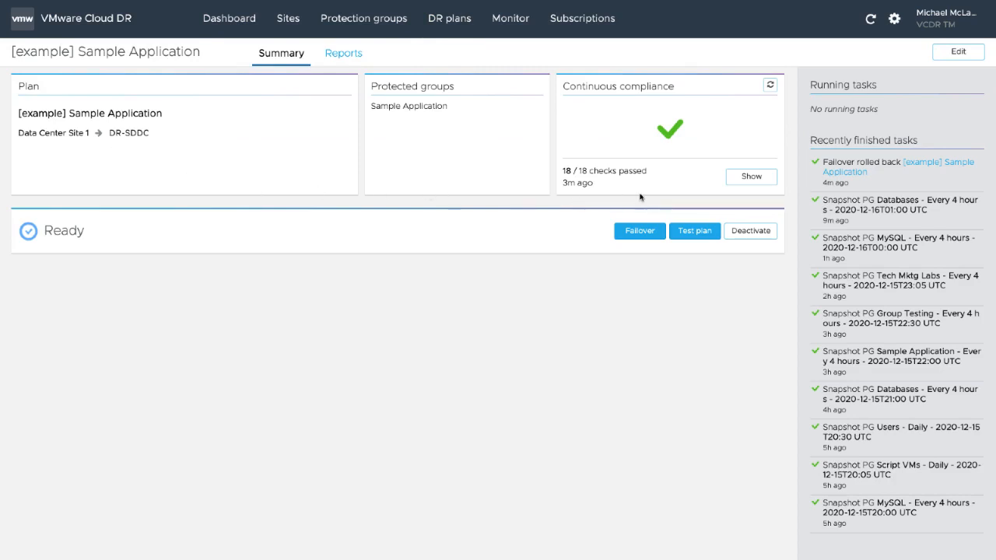
mouse_move(637, 193)
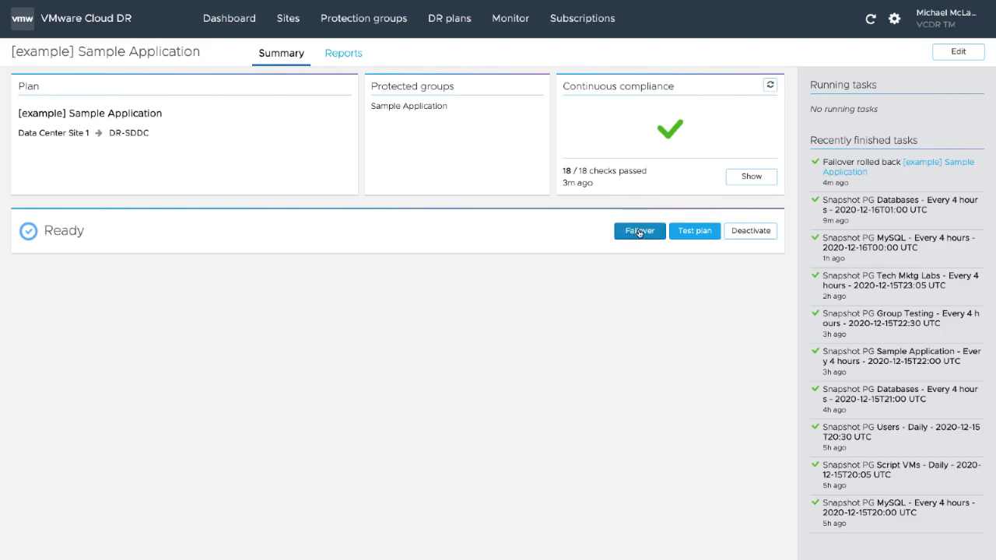
Step: Start the Sample Application failover, browsing more snapshots but keeping the latest one
click(639, 230)
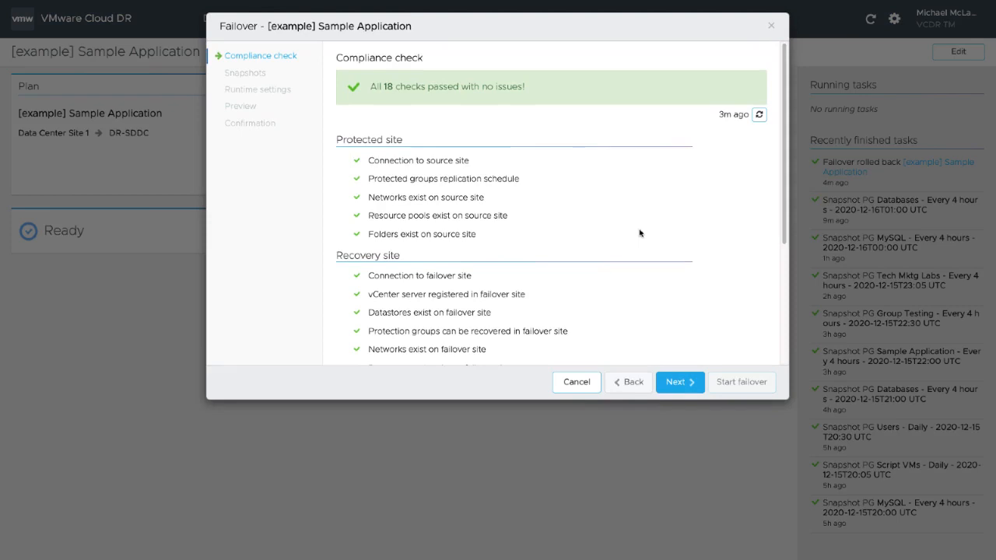
mouse_move(679, 382)
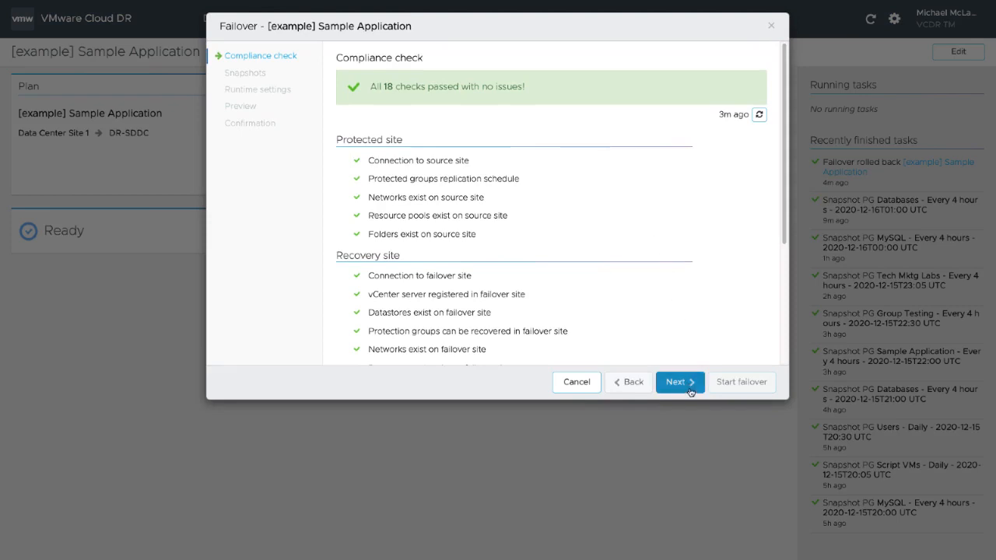
click(679, 382)
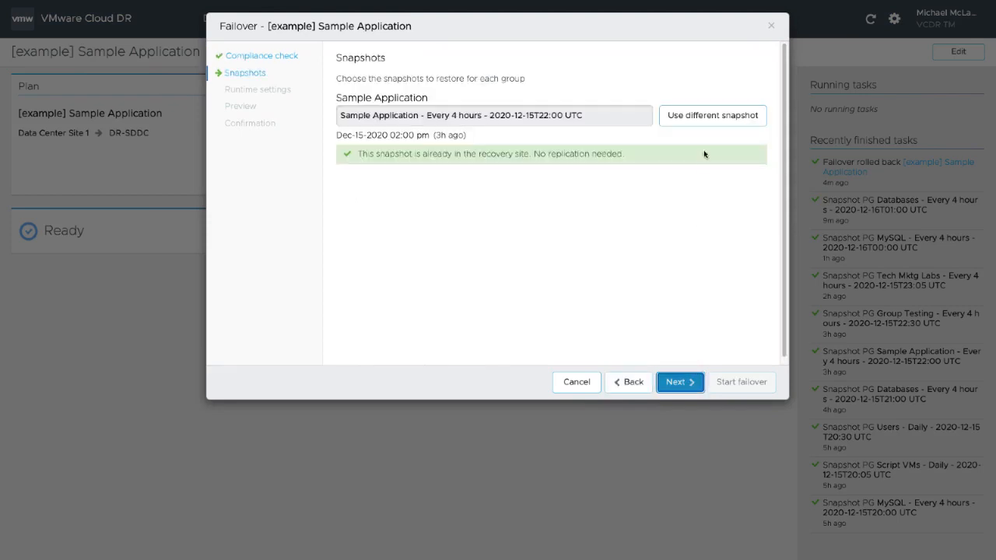
click(711, 115)
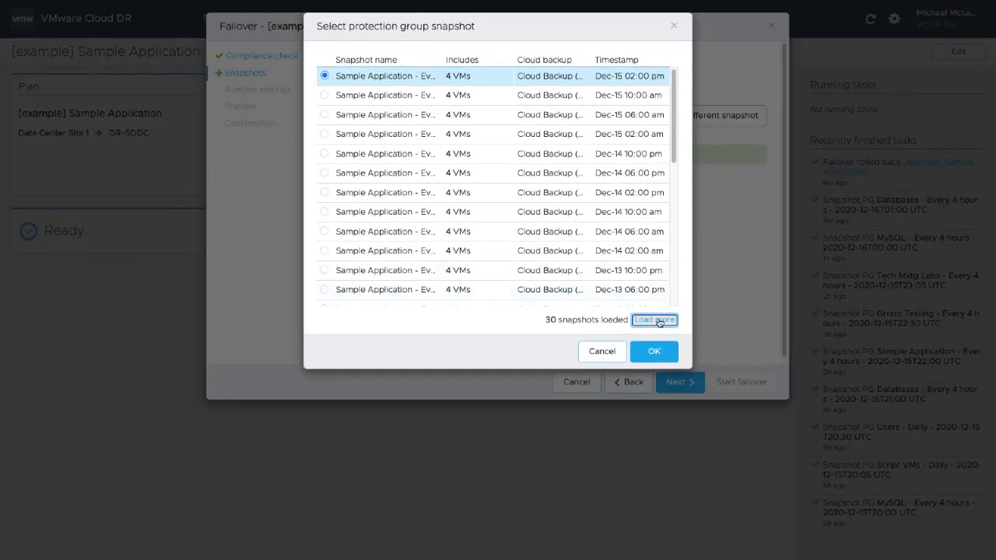
click(653, 319)
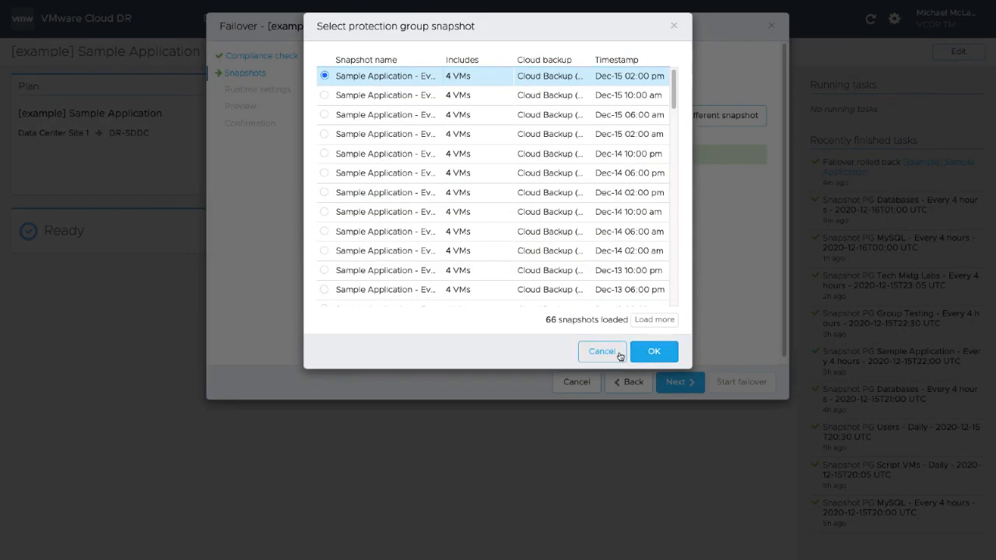
click(654, 350)
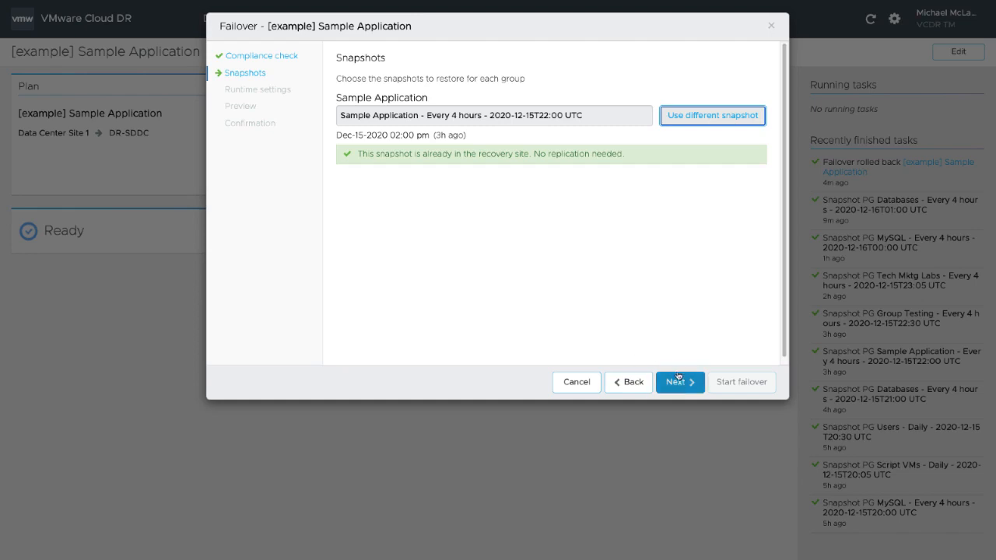
Step: Advance through the preview to the confirmation step and enter FAILOVER
click(674, 382)
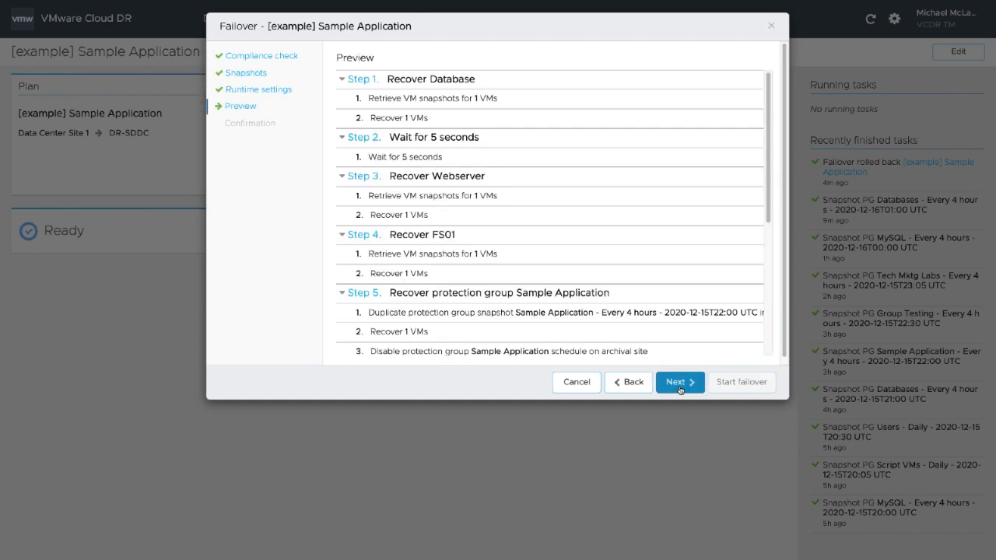
click(678, 382)
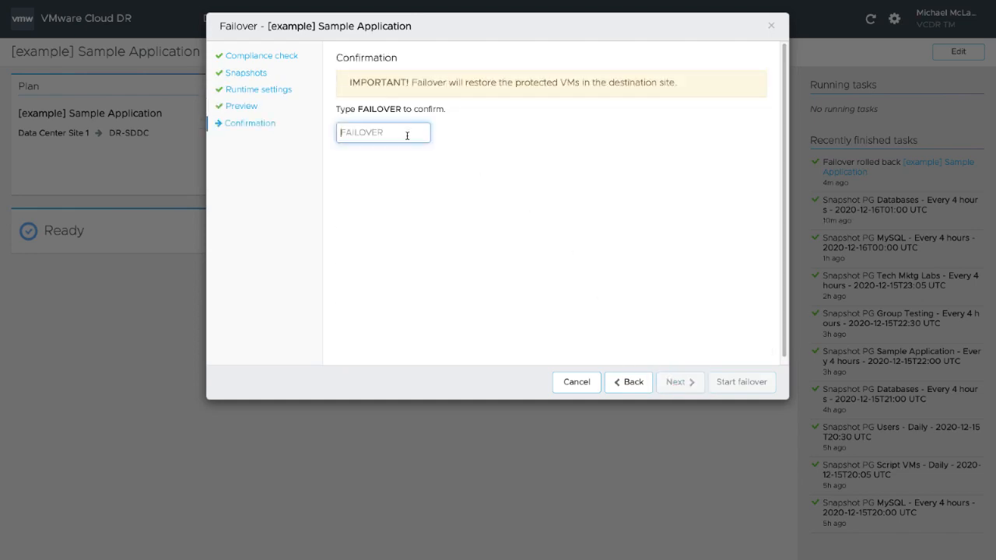
text(FAILOVER)
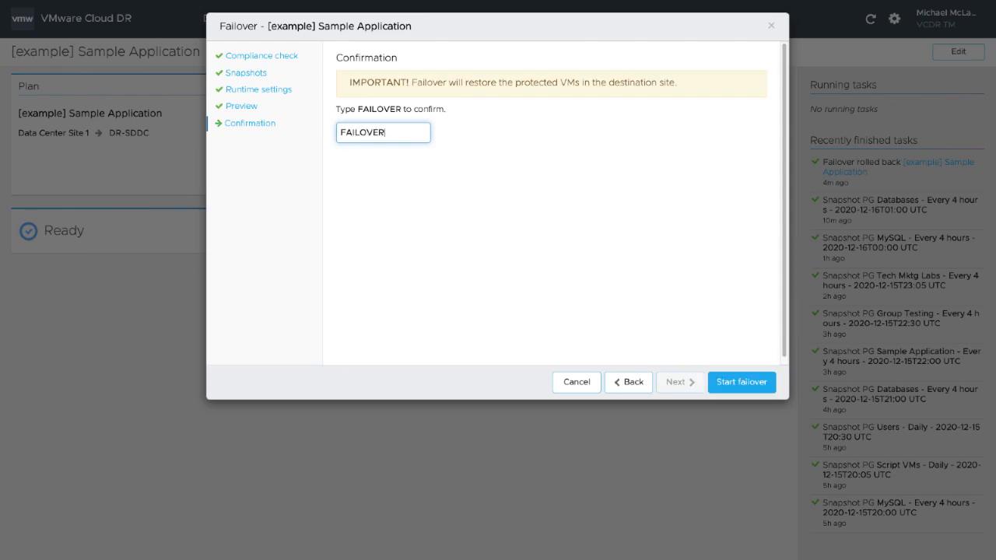
click(740, 382)
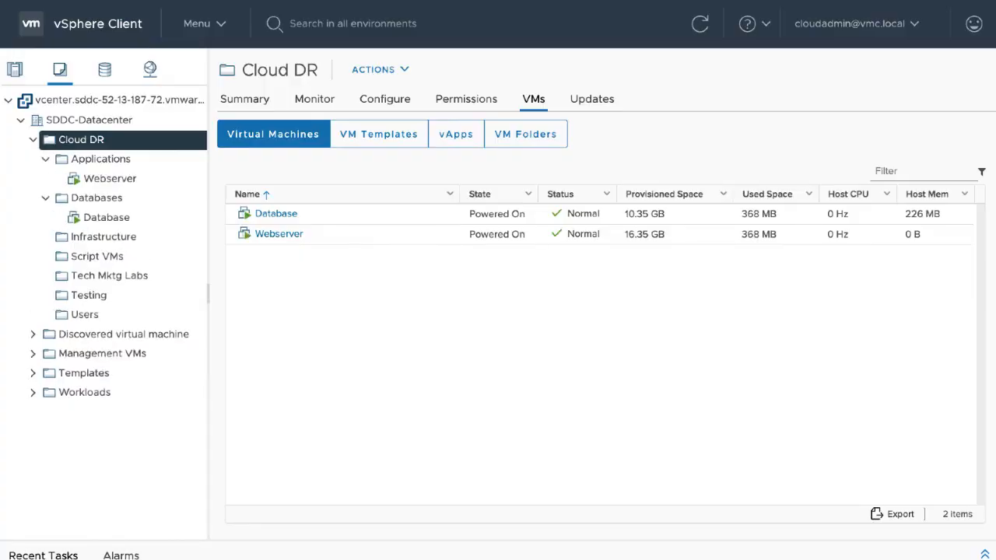
Step: Return to the Cloud DR failover progress, paused awaiting user input
click(45, 237)
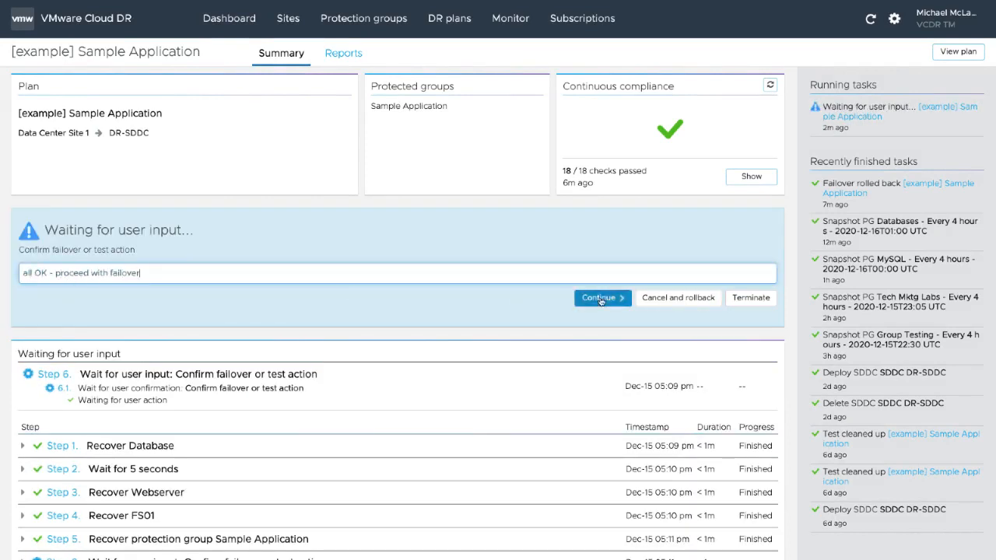
Step: Continue the paused failover, then commit it with note 'done' and COMMIT FAILOVER
click(600, 297)
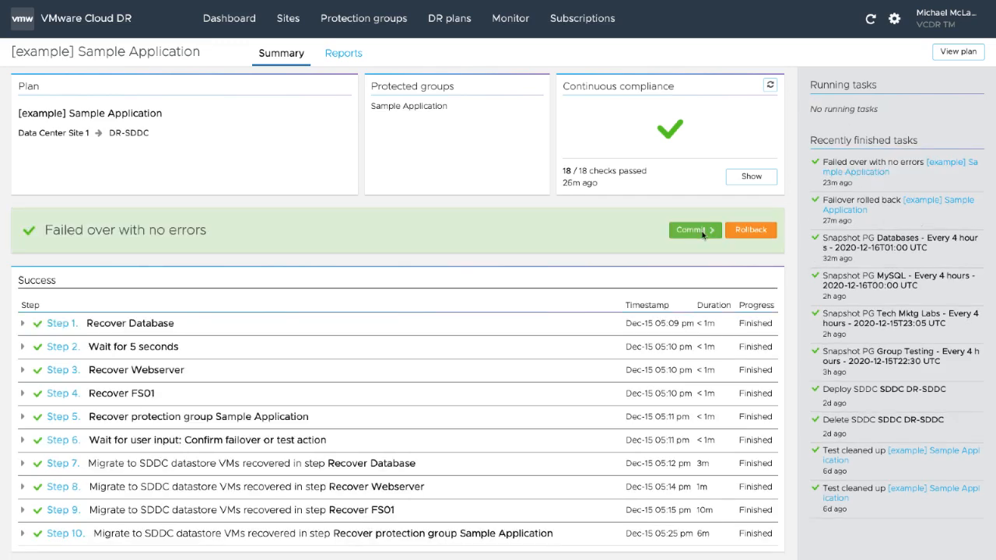
click(691, 229)
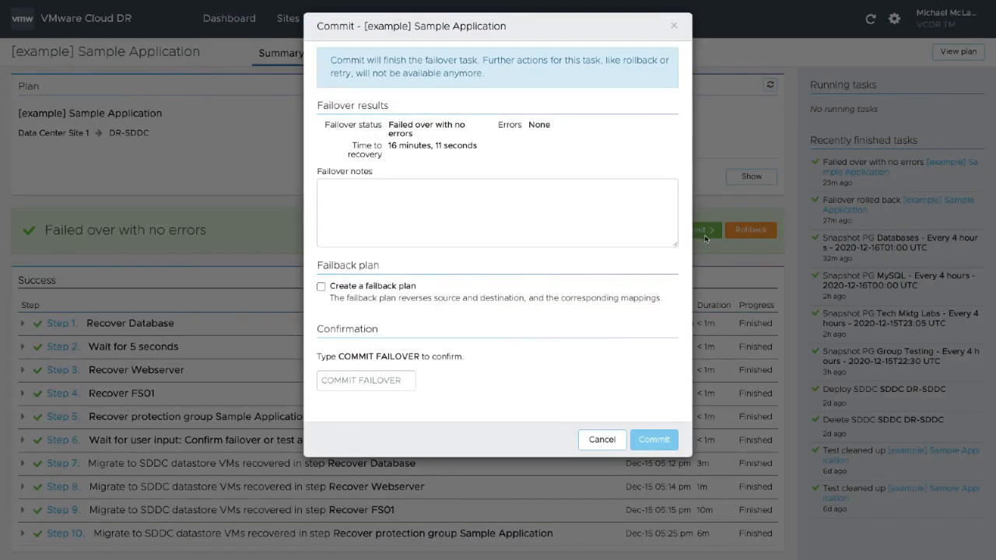
text(don)
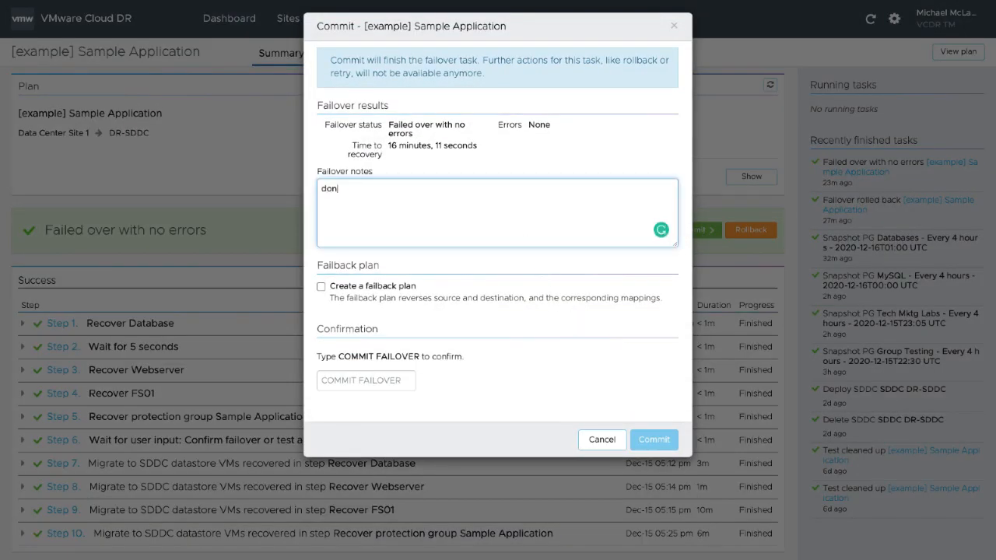
click(366, 381)
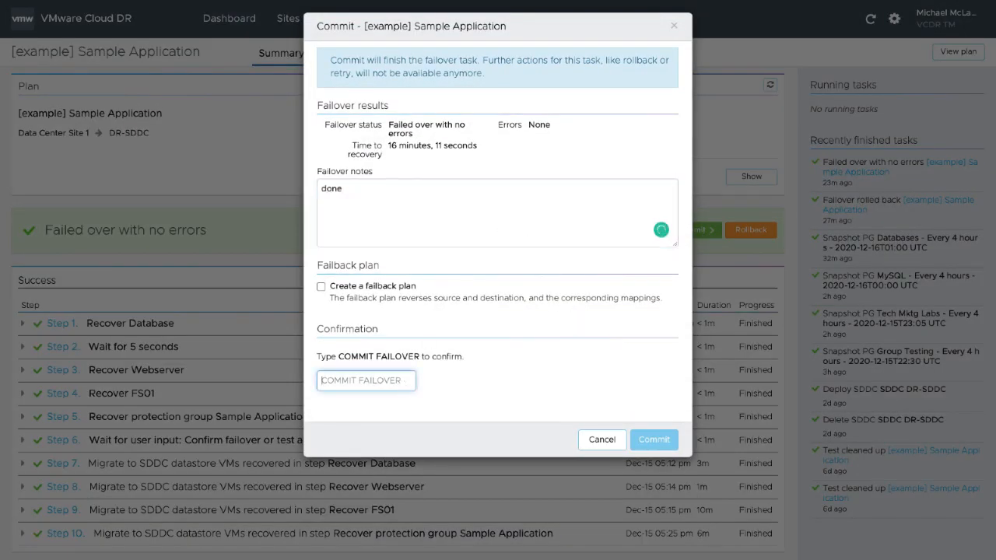
text(COMMIT F)
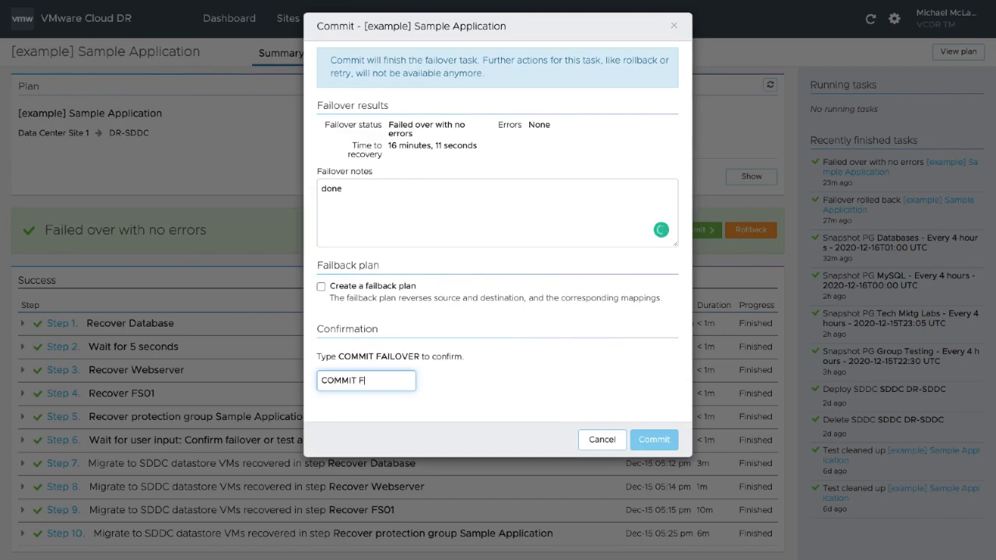
text(AILOVER)
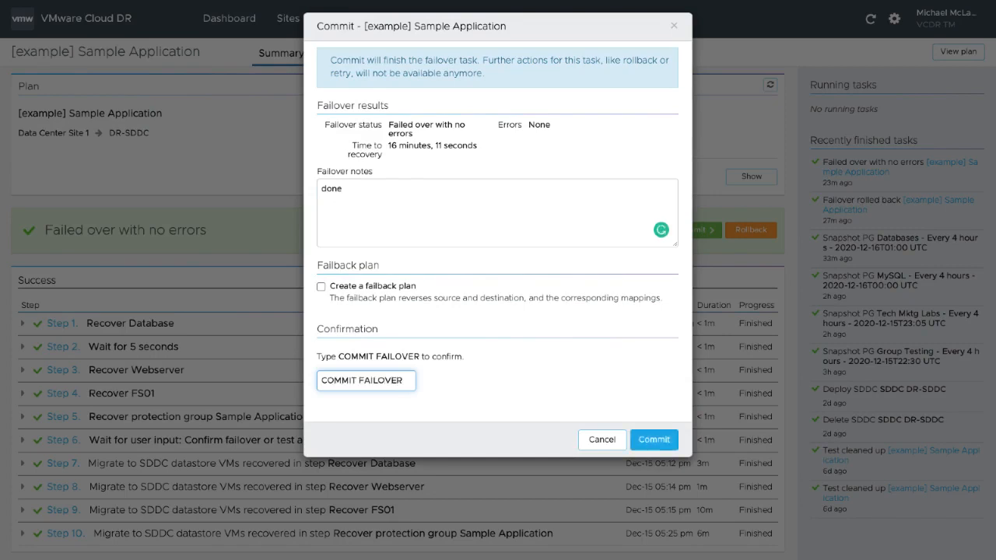
click(653, 440)
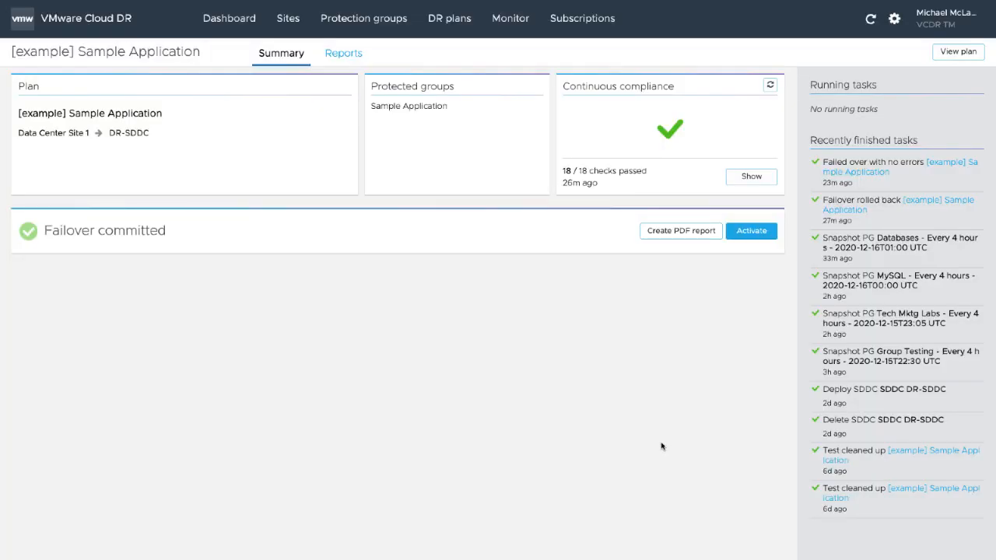
Step: Generate the Sample Application failover PDF report and open the downloaded file
click(343, 53)
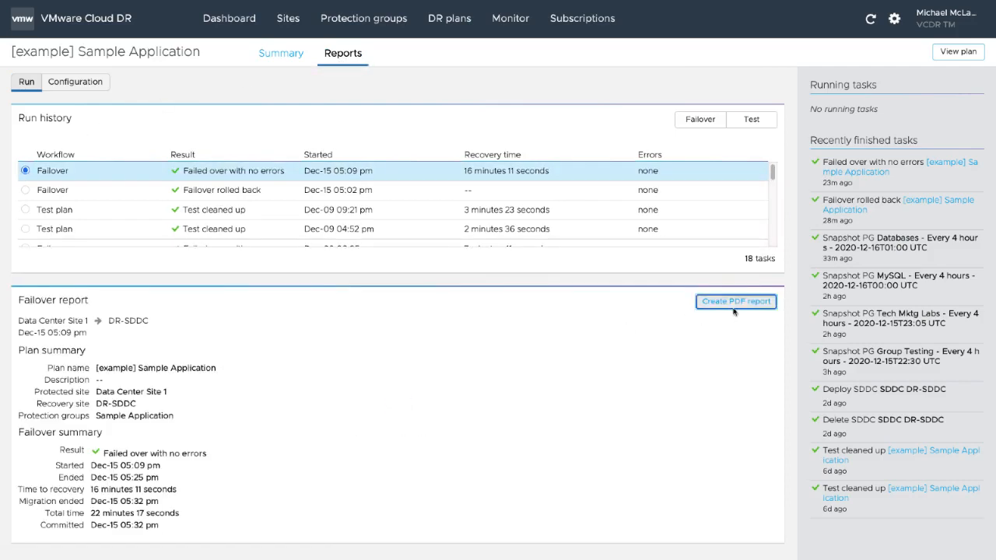
click(735, 302)
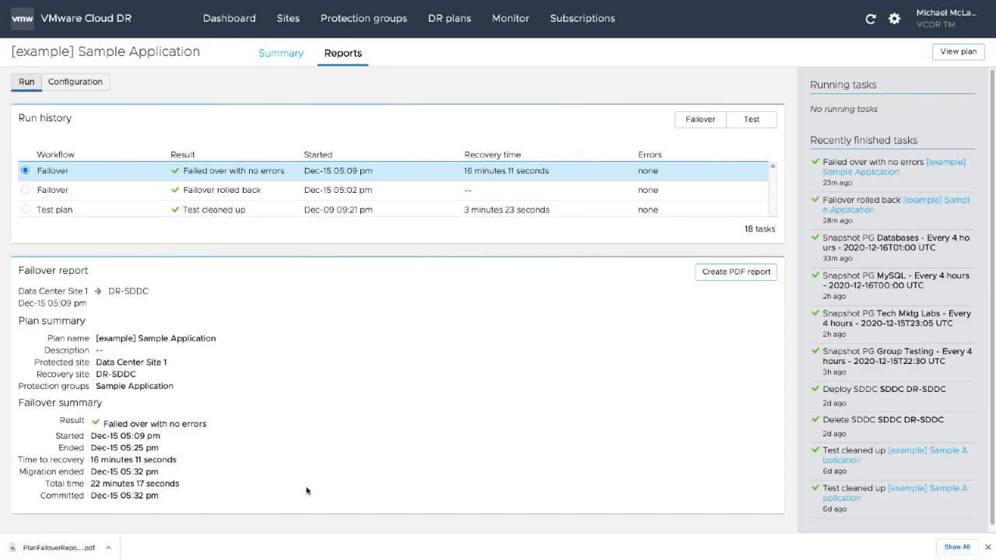
click(59, 547)
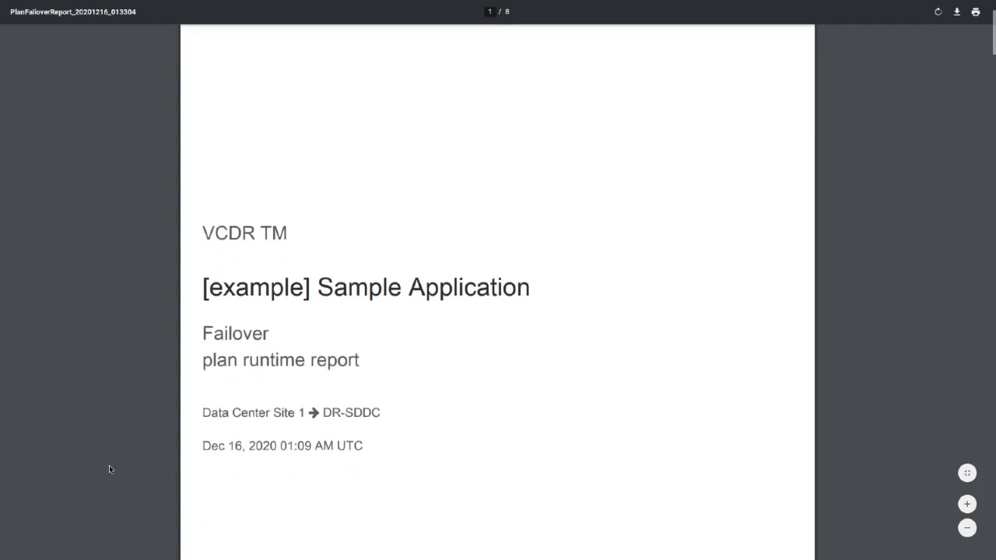
scroll(up, 3)
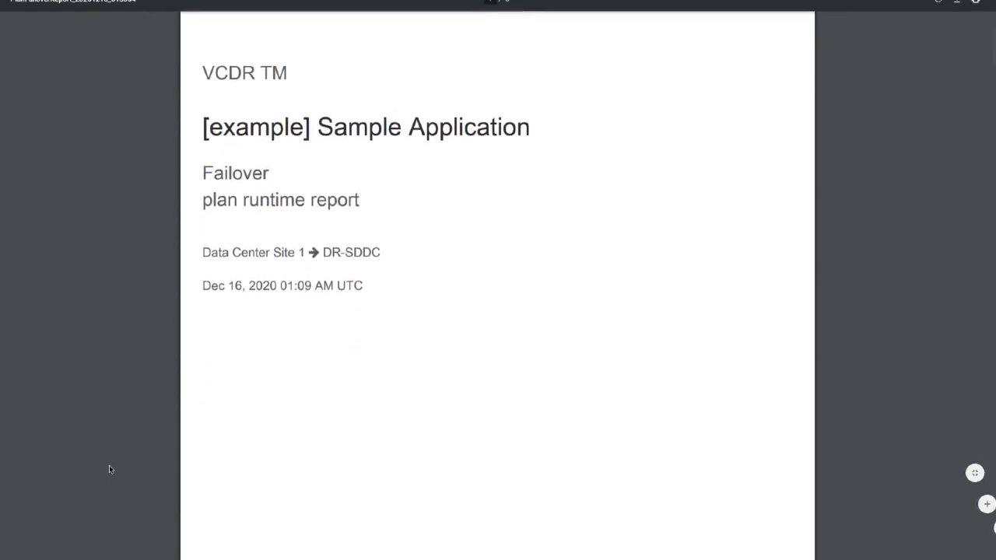
scroll(down, 3)
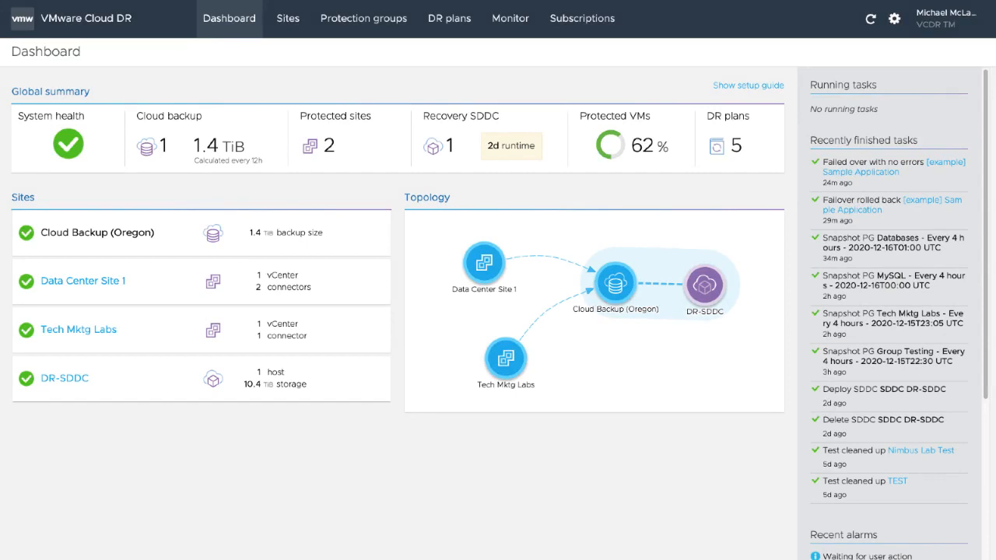
mouse_move(244, 39)
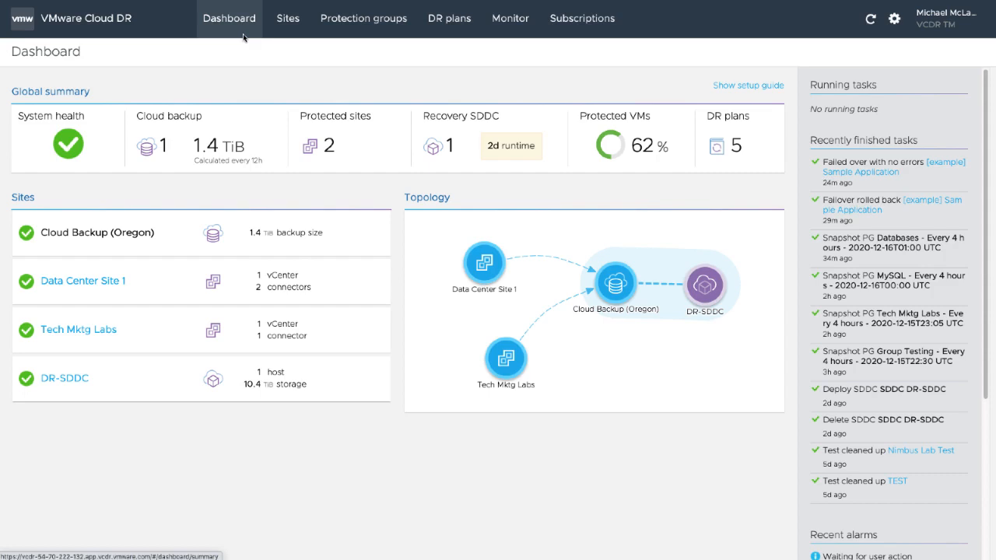
mouse_move(251, 48)
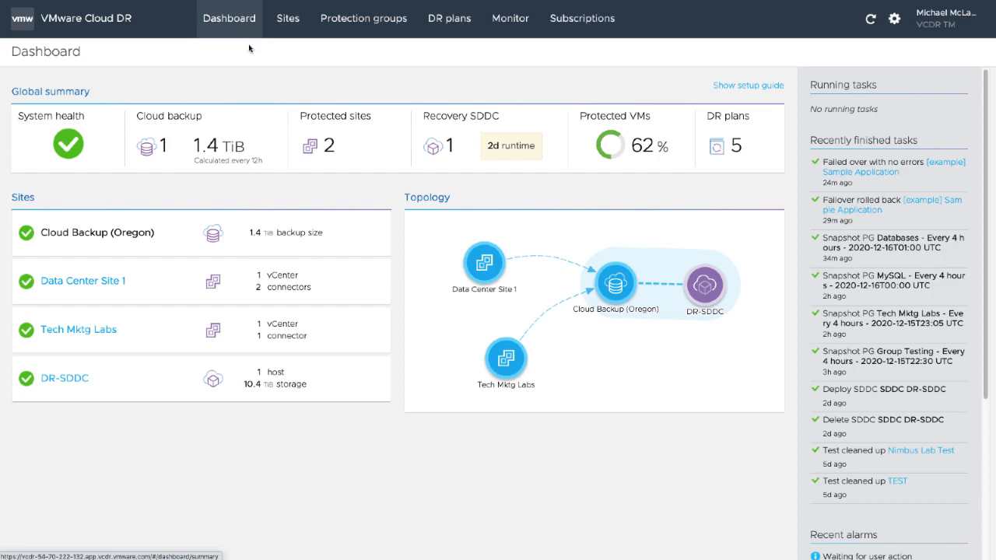